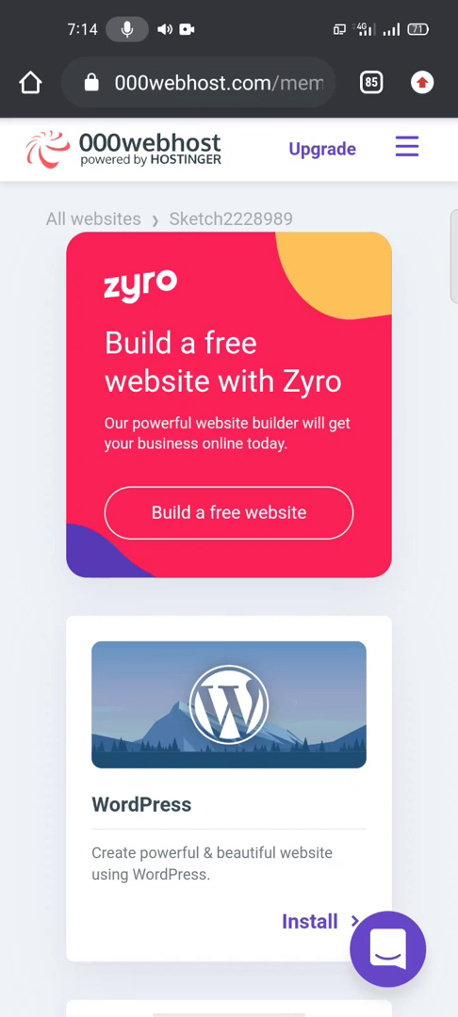
Navigate from the site menu through Tools to the Database Manager listing the existing database.
scroll(down, 3)
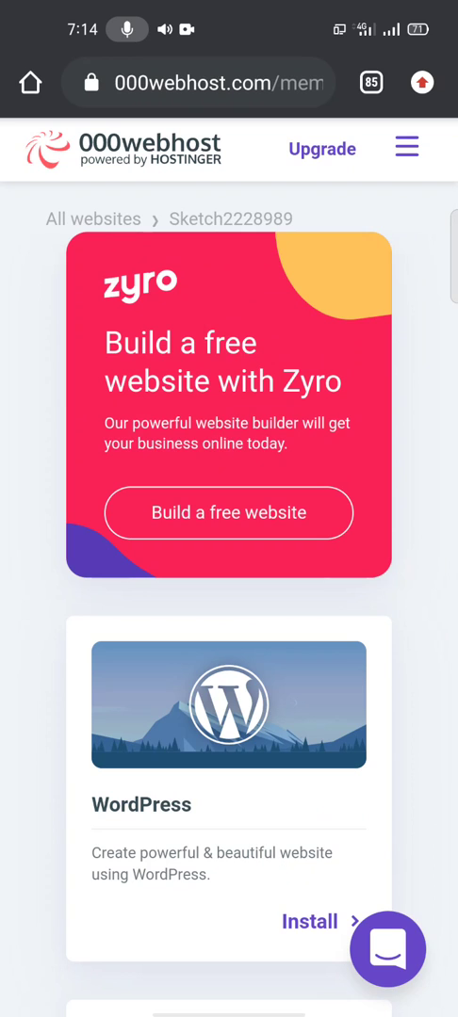
click(407, 149)
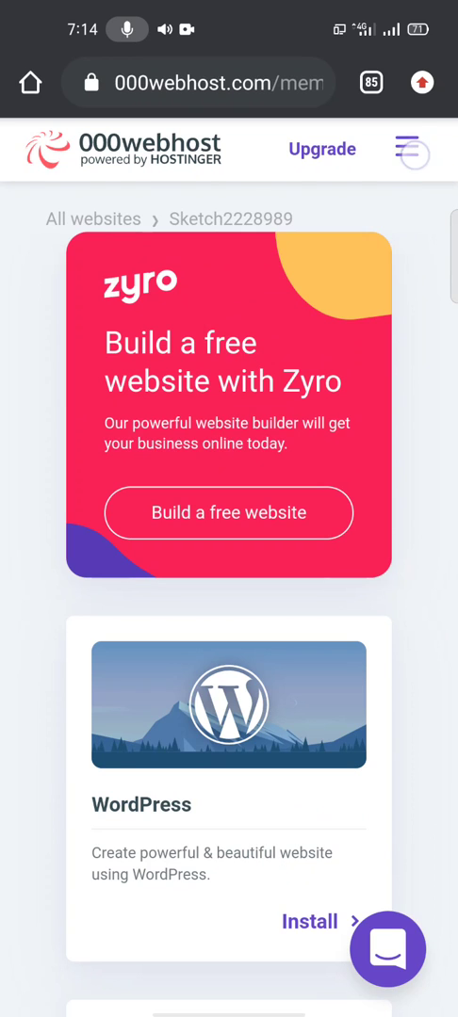
click(420, 151)
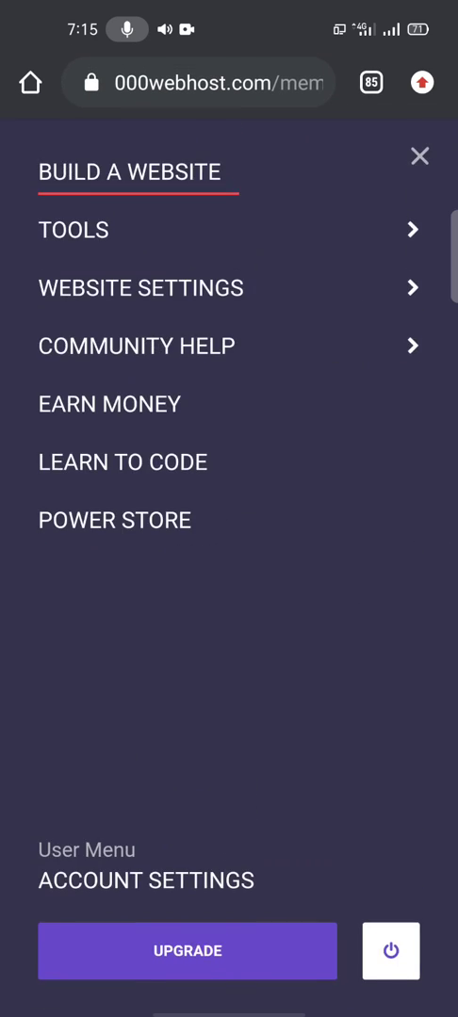
click(75, 229)
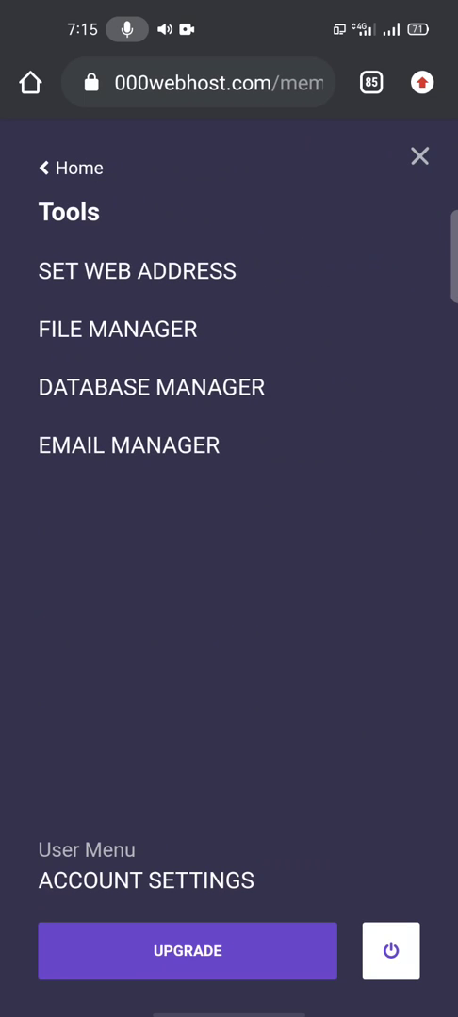
click(418, 154)
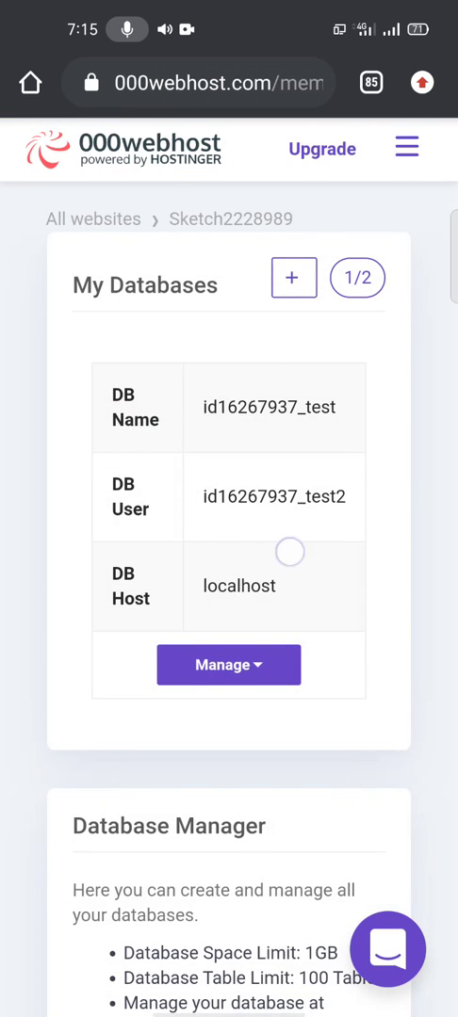
scroll(down, 3)
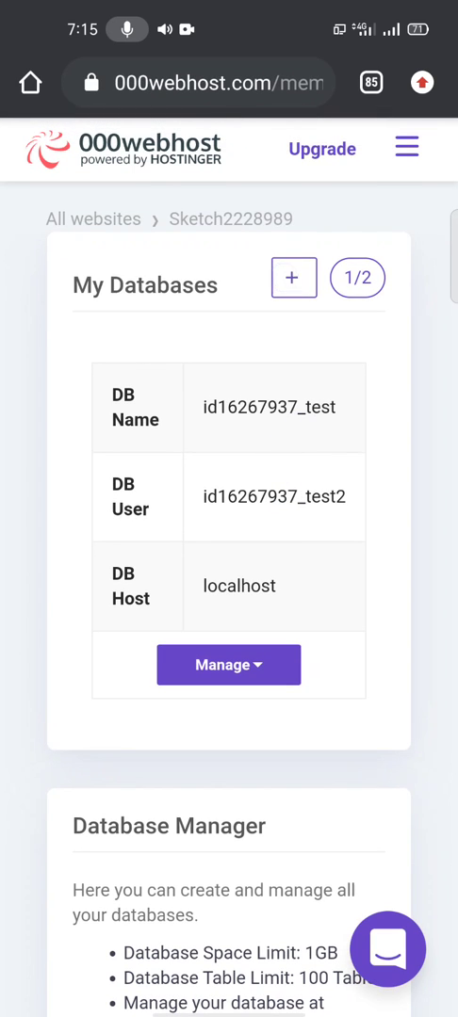
click(294, 277)
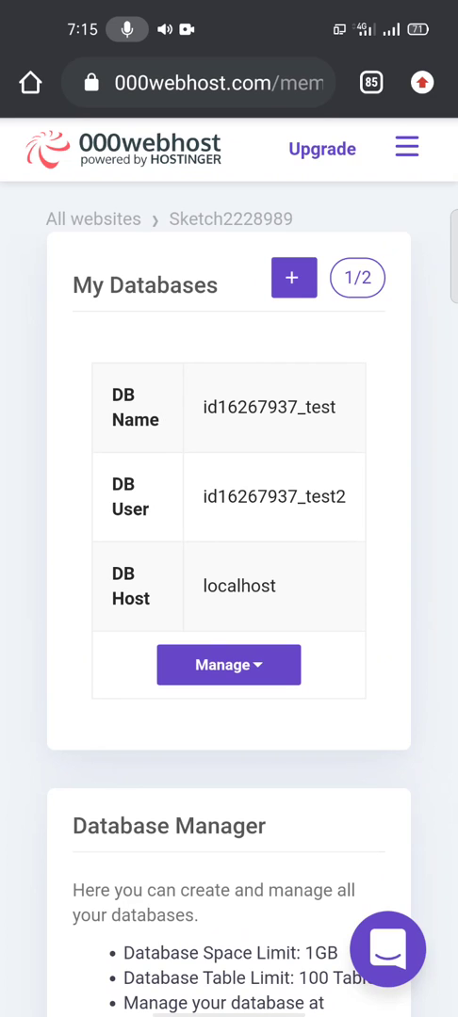
Launch phpMyAdmin via Manage and select the id16267937_test database from the Databases list.
click(228, 665)
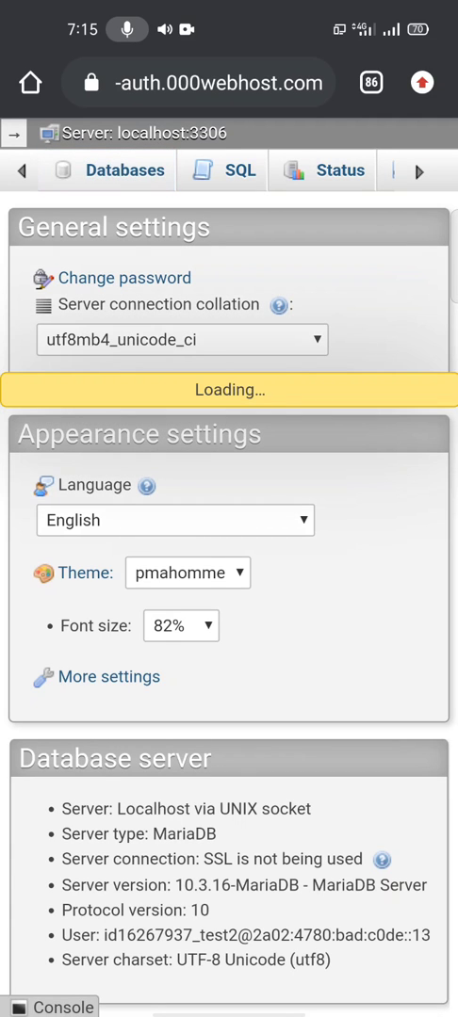
click(125, 170)
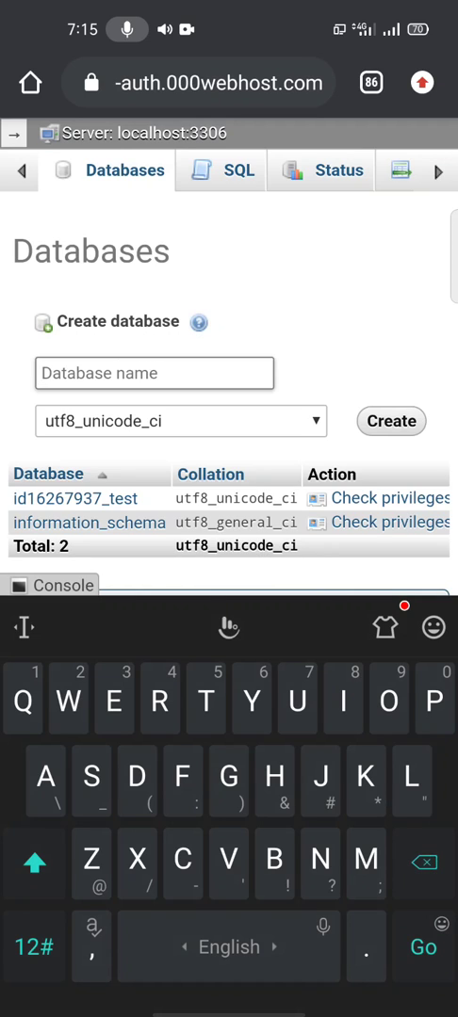
click(34, 862)
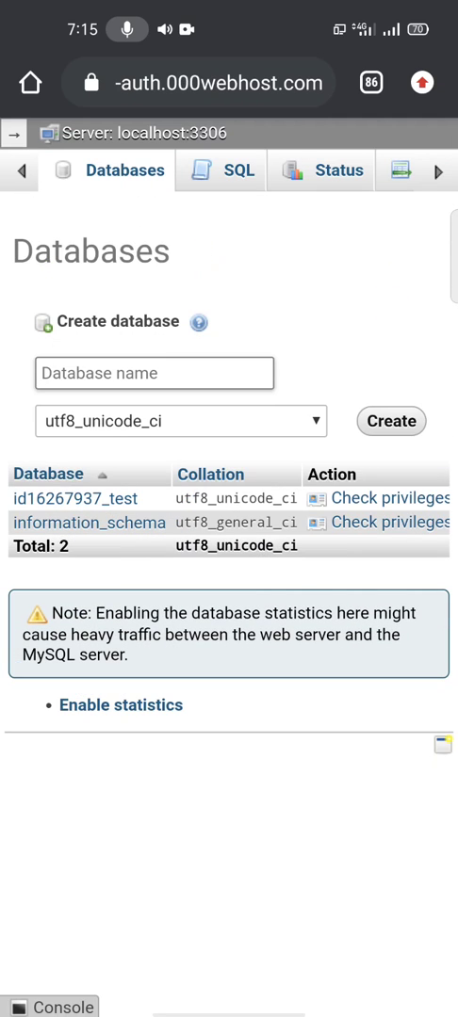
click(83, 497)
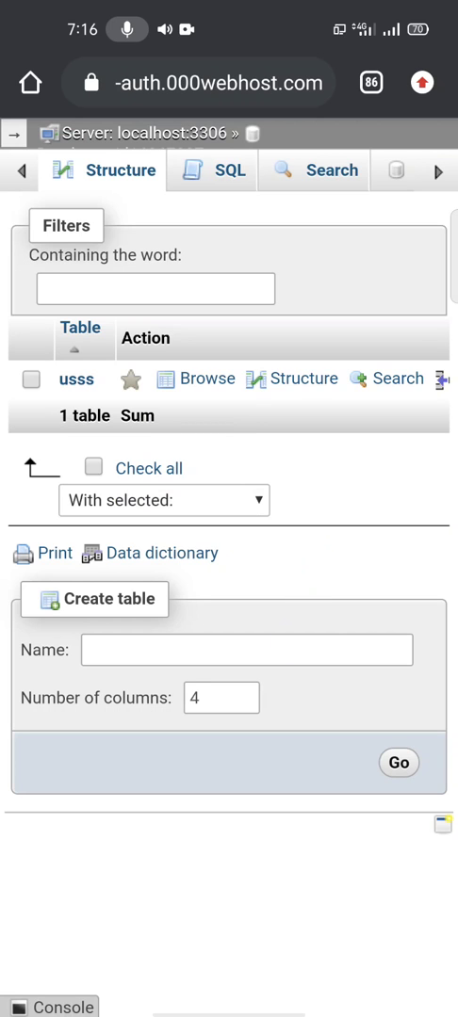
Fill the Create table form with name xxxx and 3 columns.
click(247, 650)
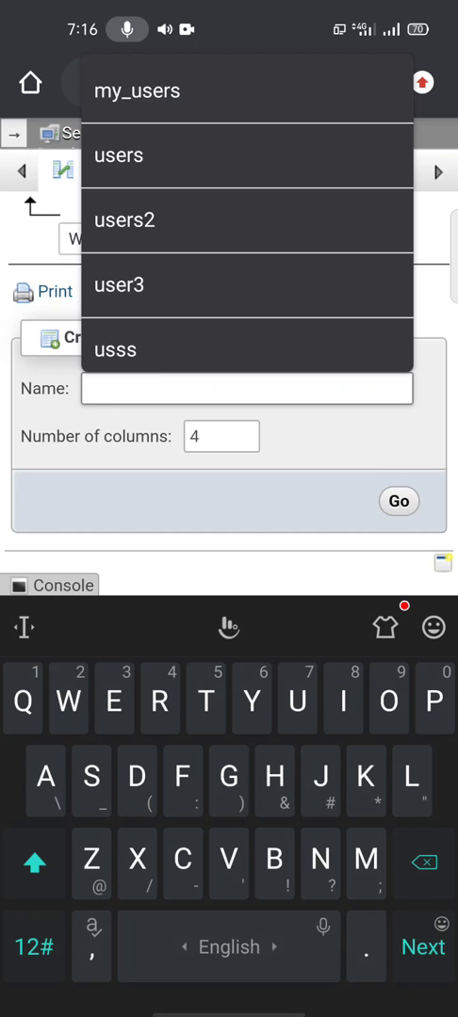
text(xxxx)
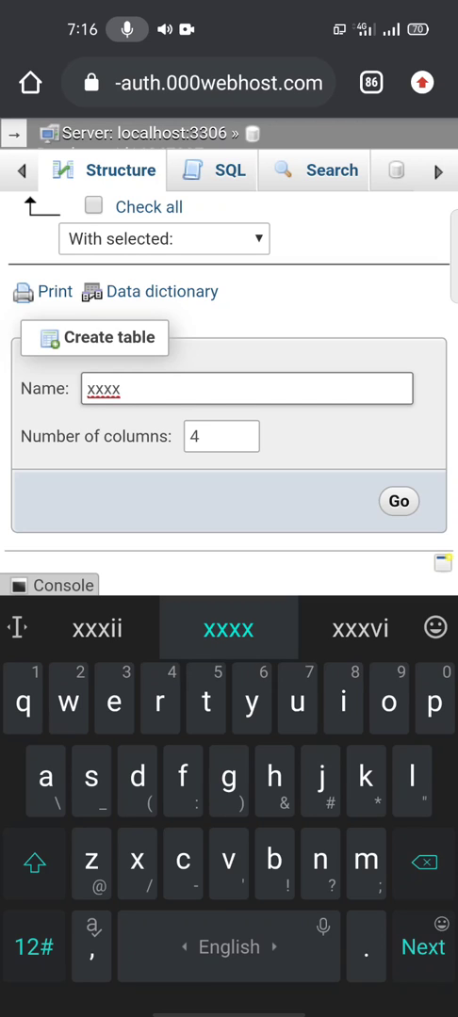
click(222, 437)
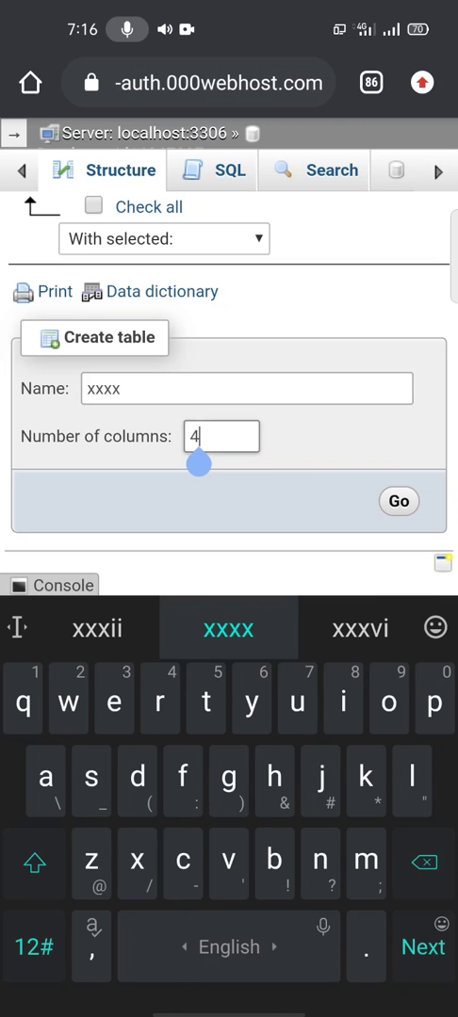
text(3)
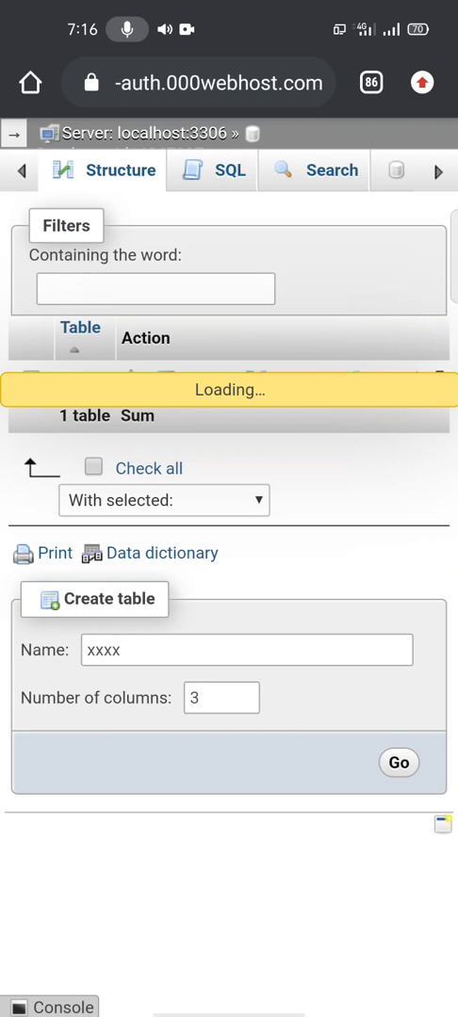
Proceed to the column form and name the columns name, email and phone.
click(400, 763)
text(email)
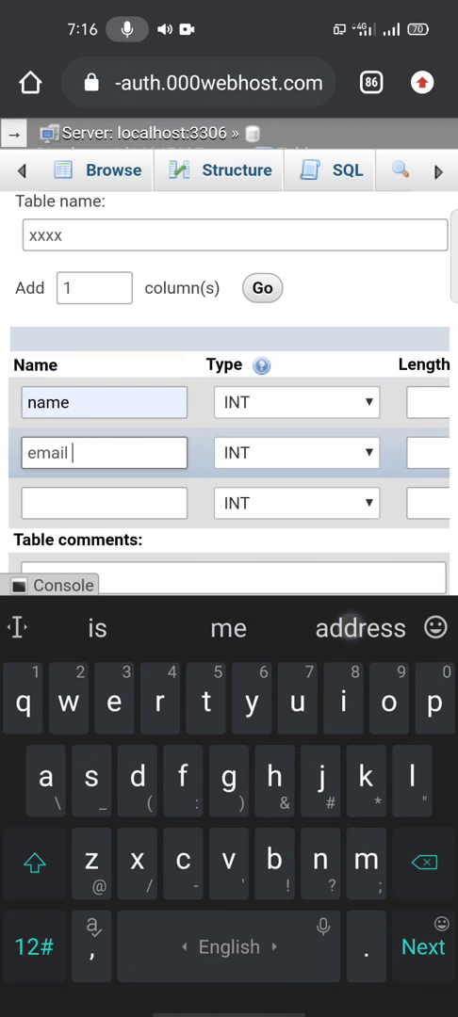
click(103, 503)
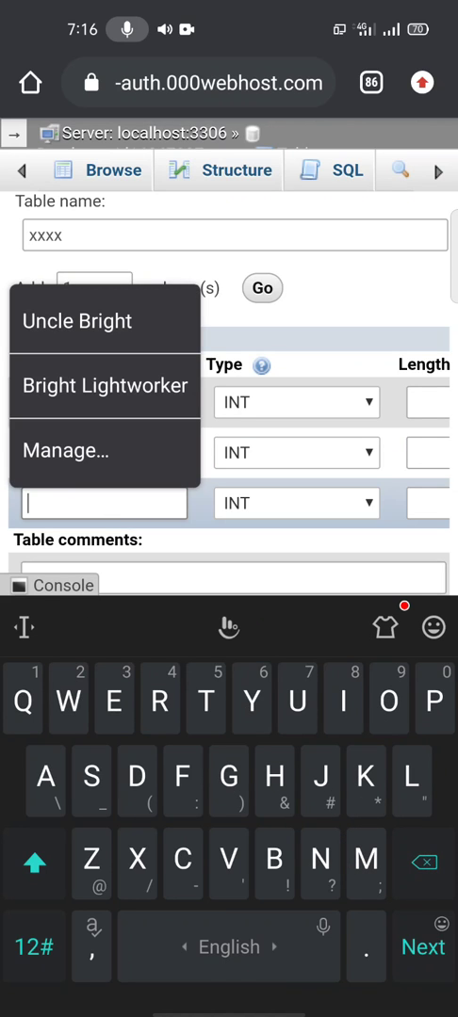
text(p)
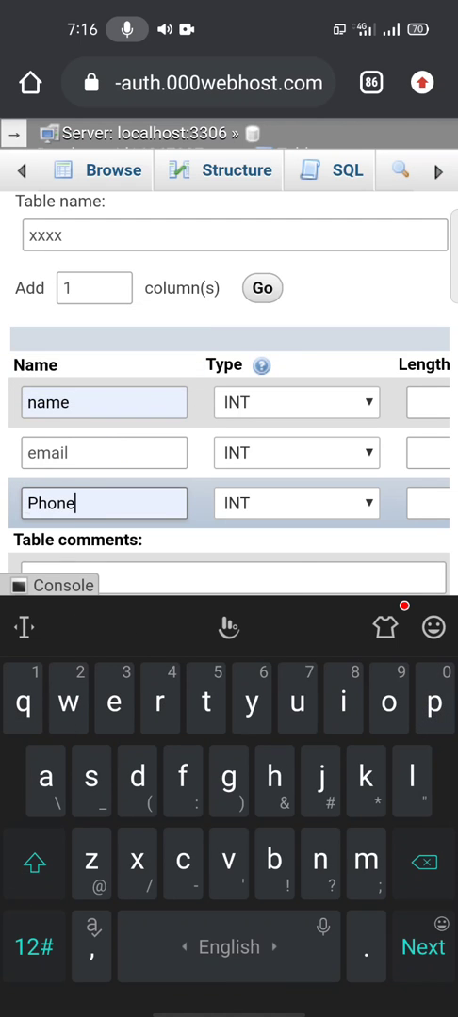
click(34, 863)
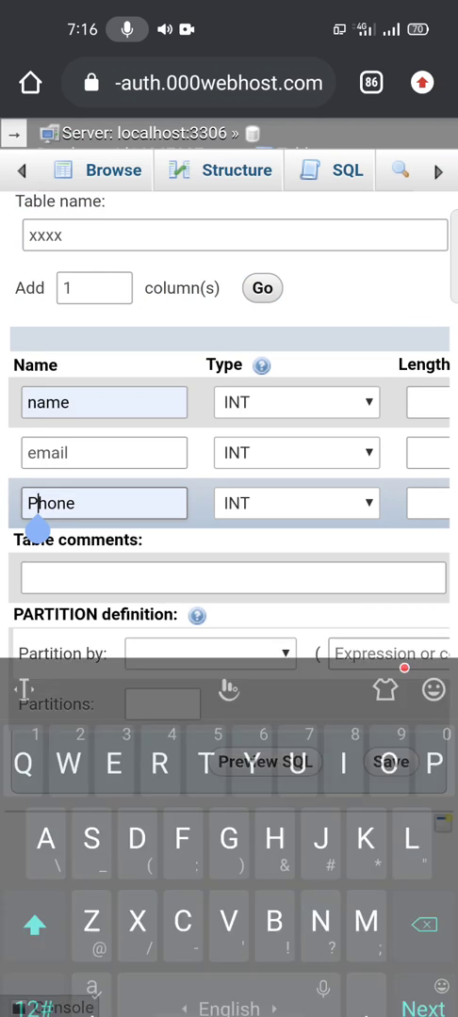
key(Backspace)
text(p)
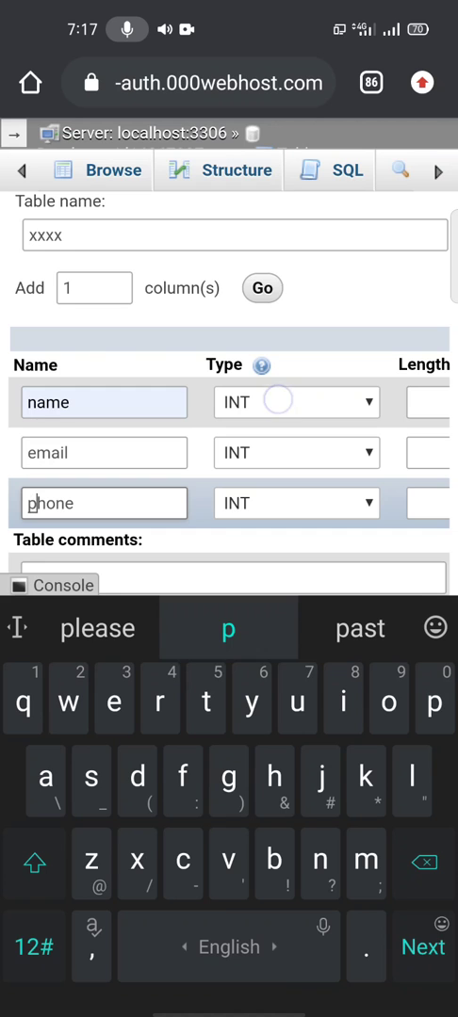
Set the columns to type TEXT with length 20 and save the table.
click(295, 403)
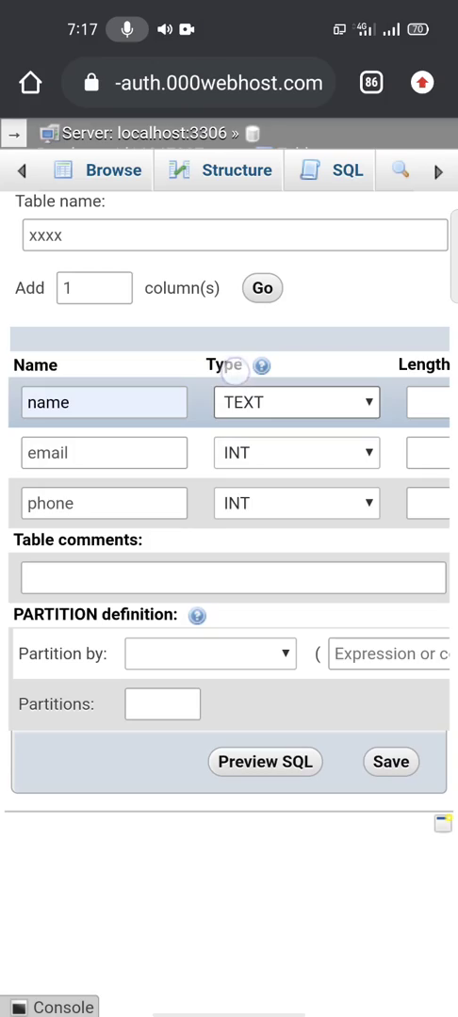
click(295, 452)
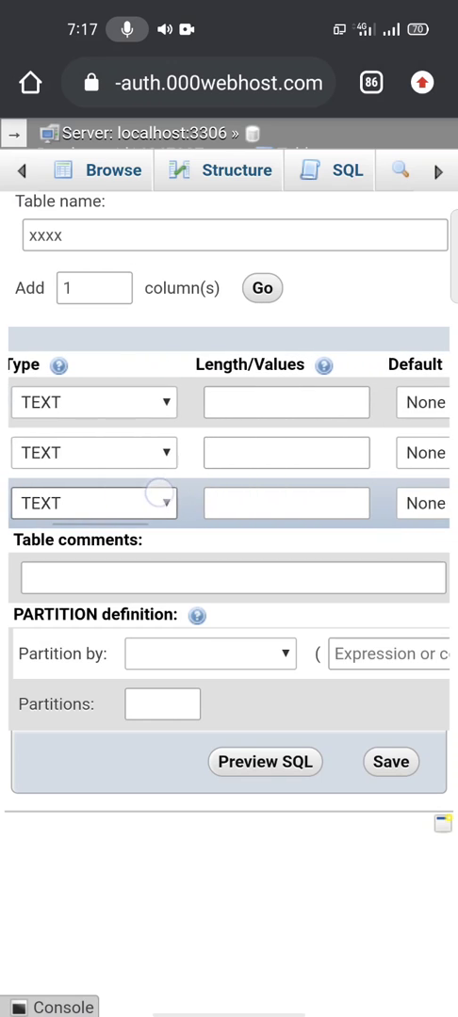
click(290, 403)
text(2)
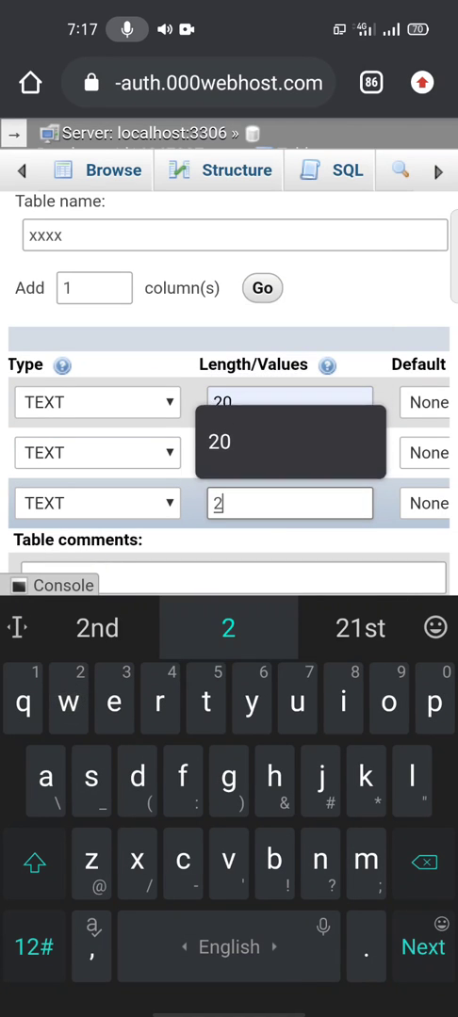
text(0)
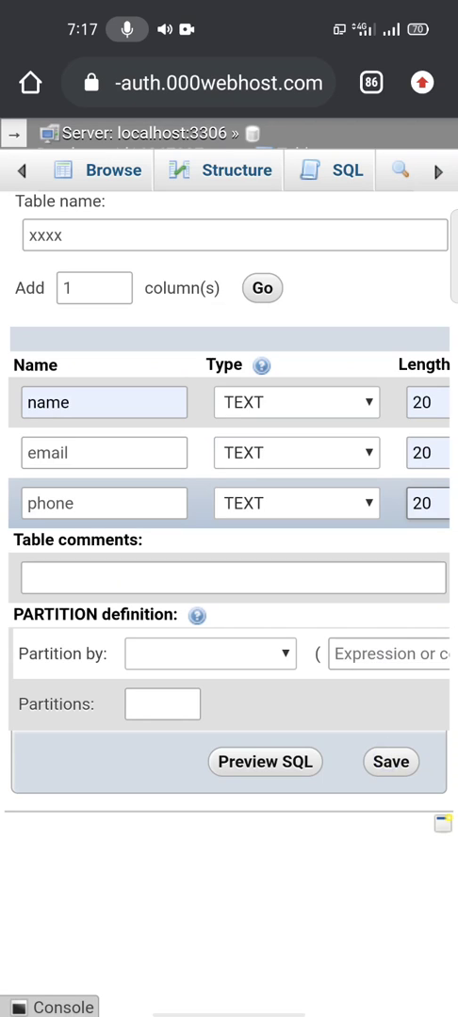
click(390, 761)
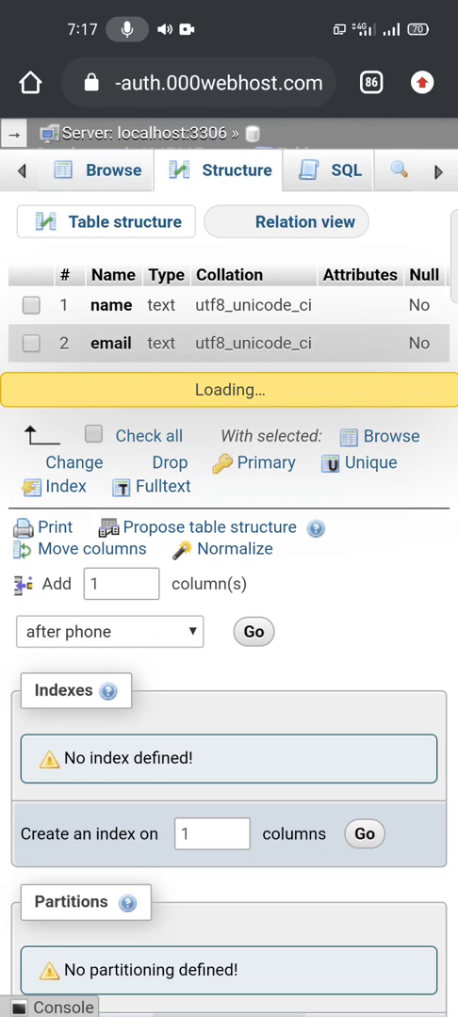
Start a new row via Insert and enter the name Lightworker and the email address.
click(111, 170)
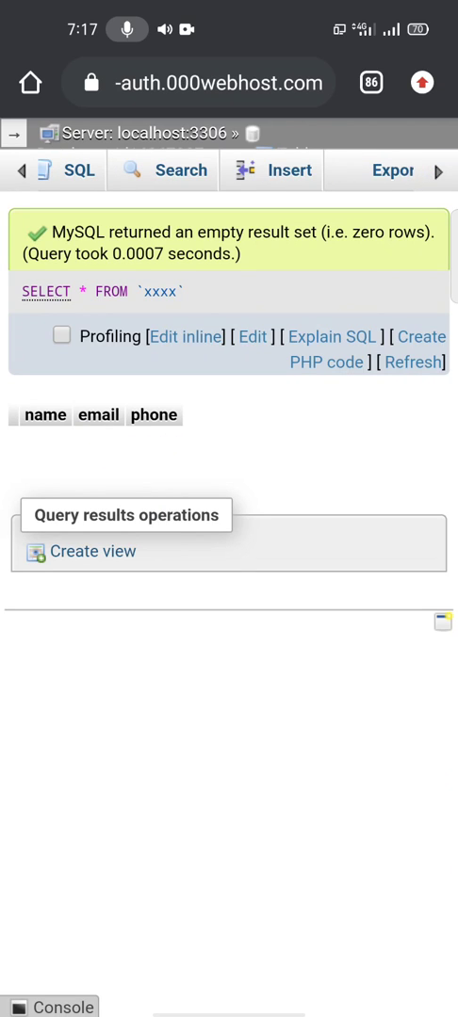
click(411, 361)
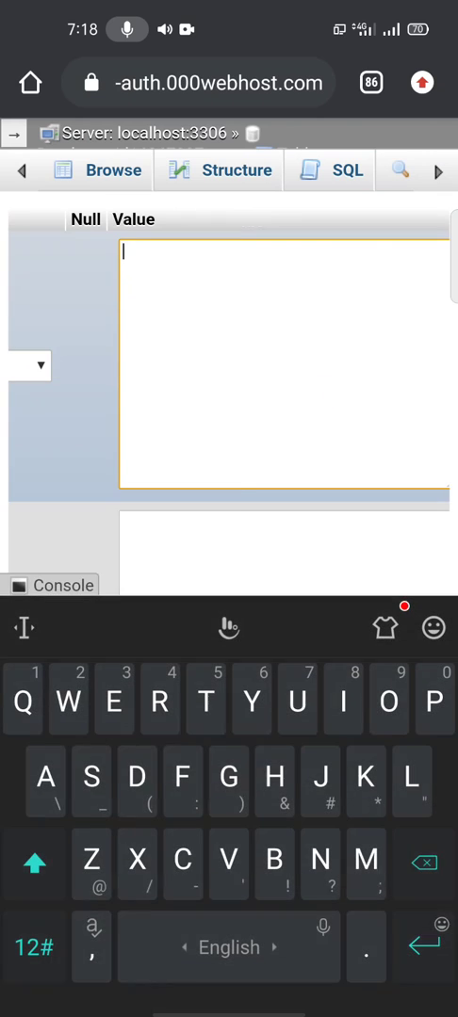
text(B)
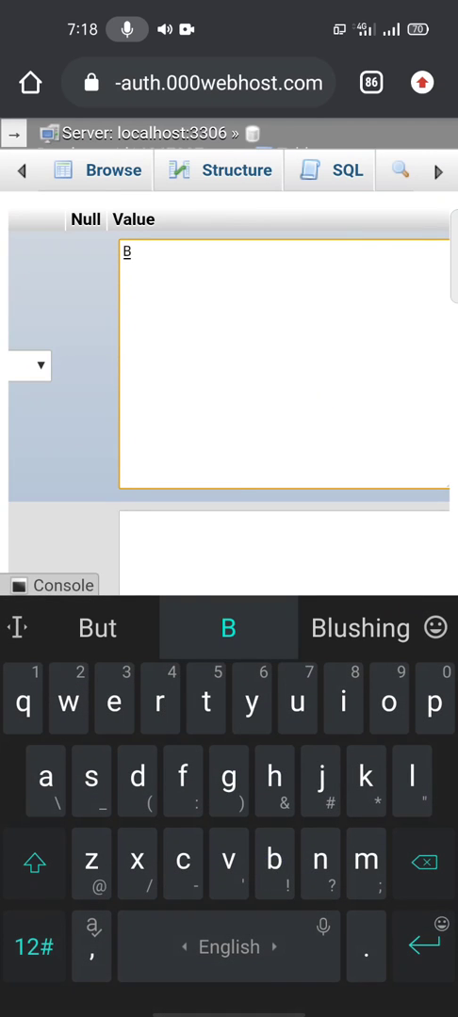
text(rif)
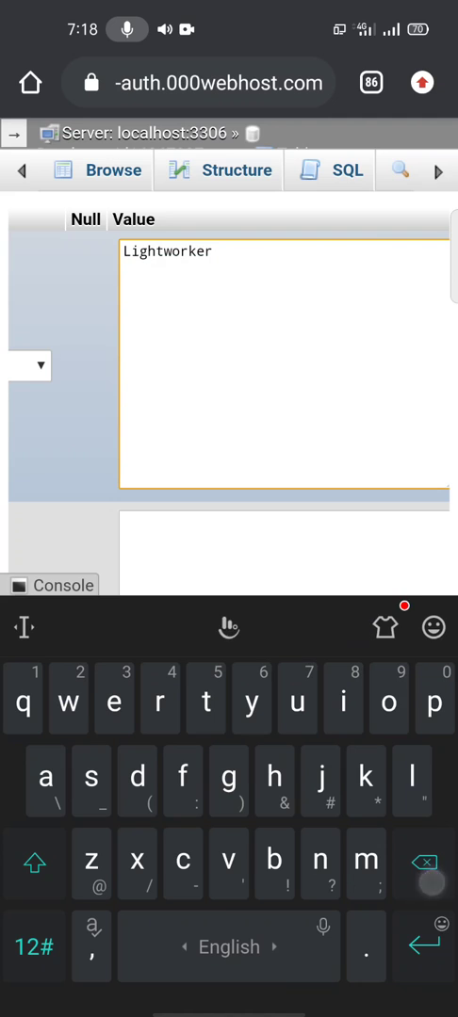
scroll(down, 3)
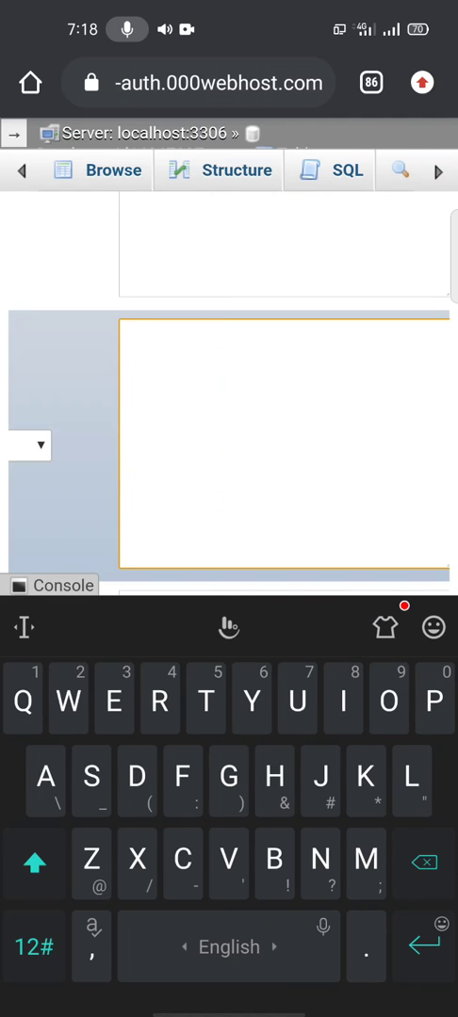
text(n)
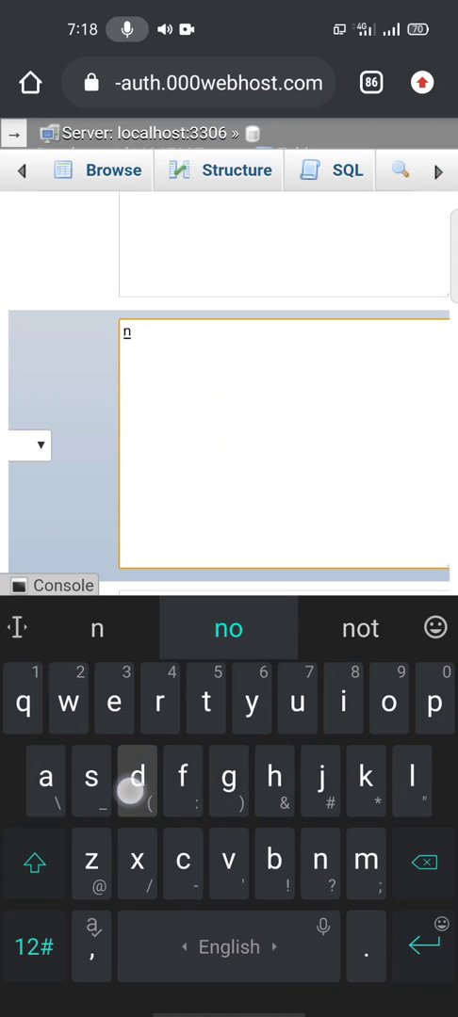
text(dud)
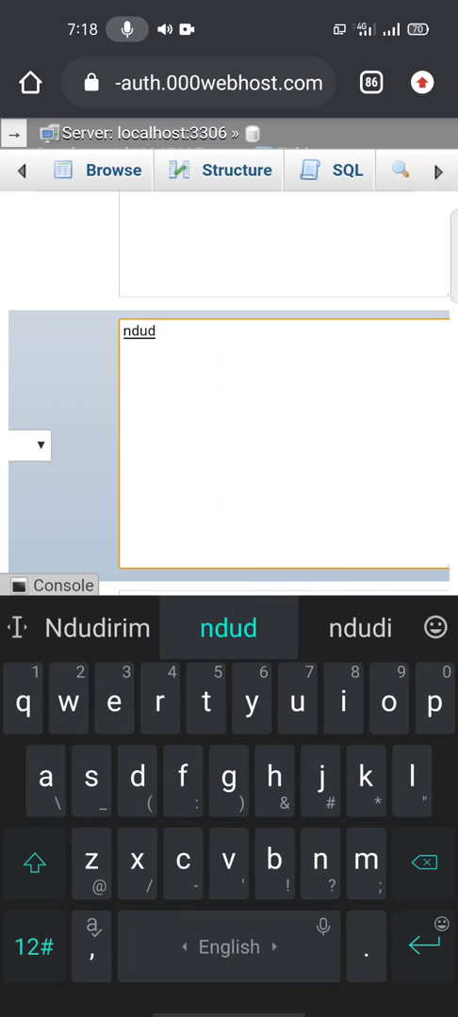
text(ir)
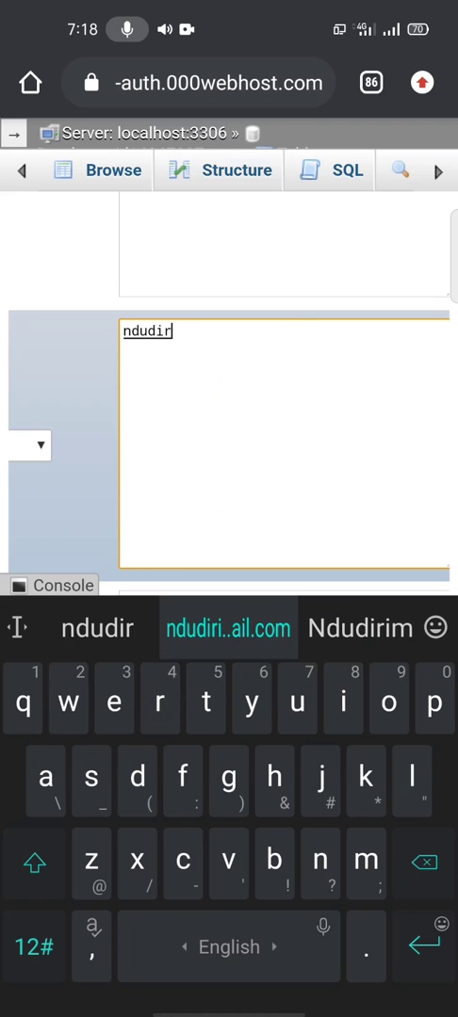
scroll(down, 3)
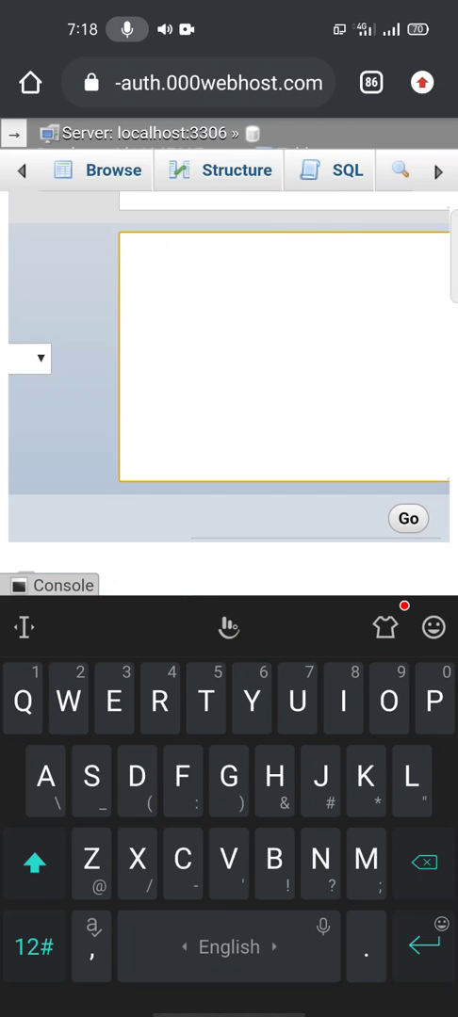
text(+)
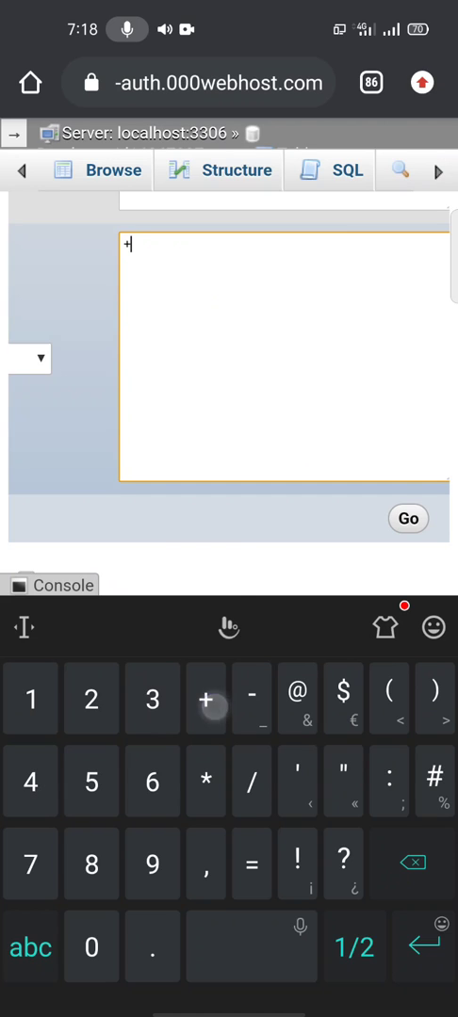
text(234)
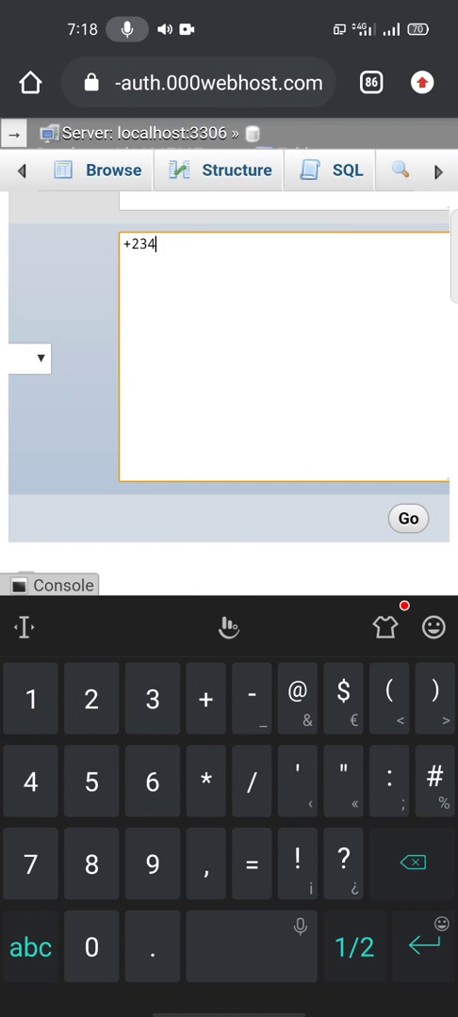
text(70)
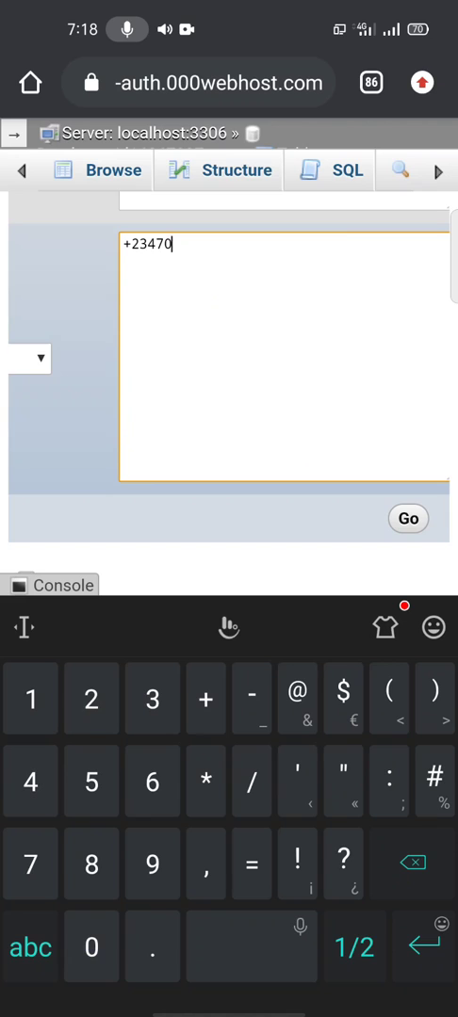
text(37)
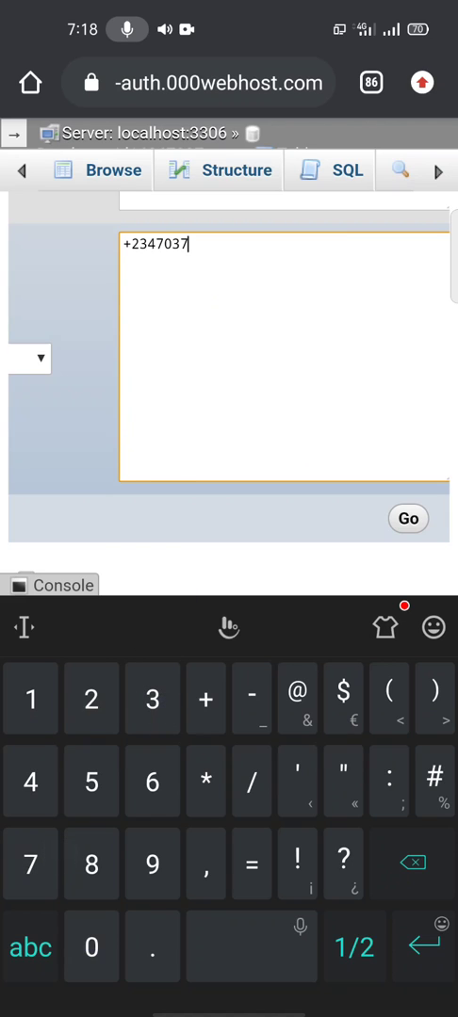
text(800)
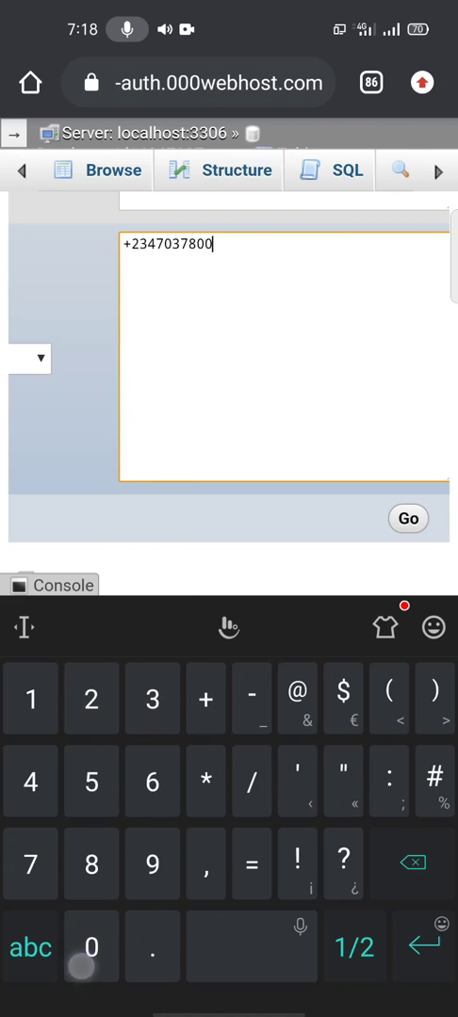
text(776)
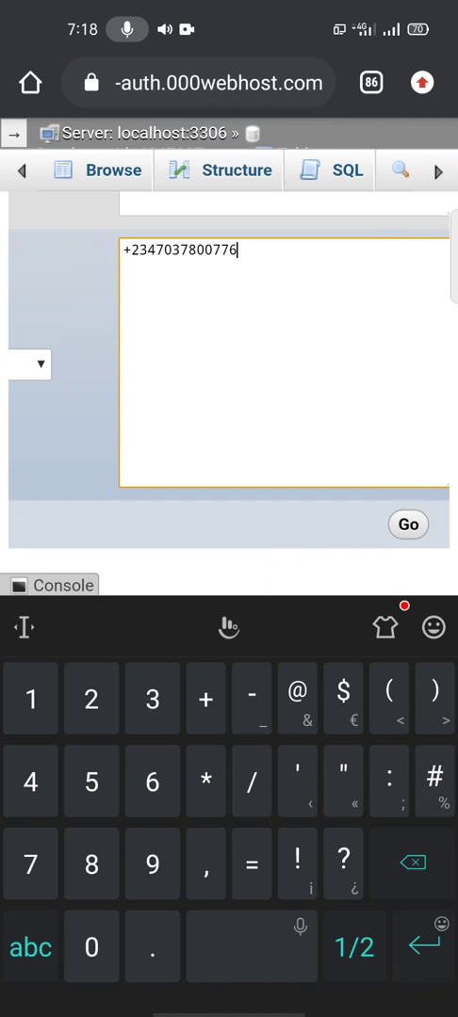
Submit the row so phpMyAdmin reports 1 row inserted with its INSERT statement.
click(406, 524)
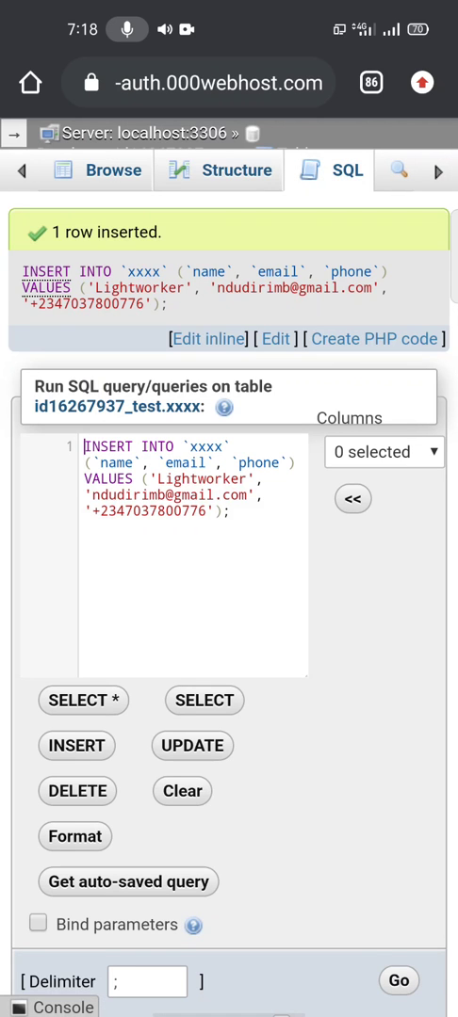
scroll(down, 3)
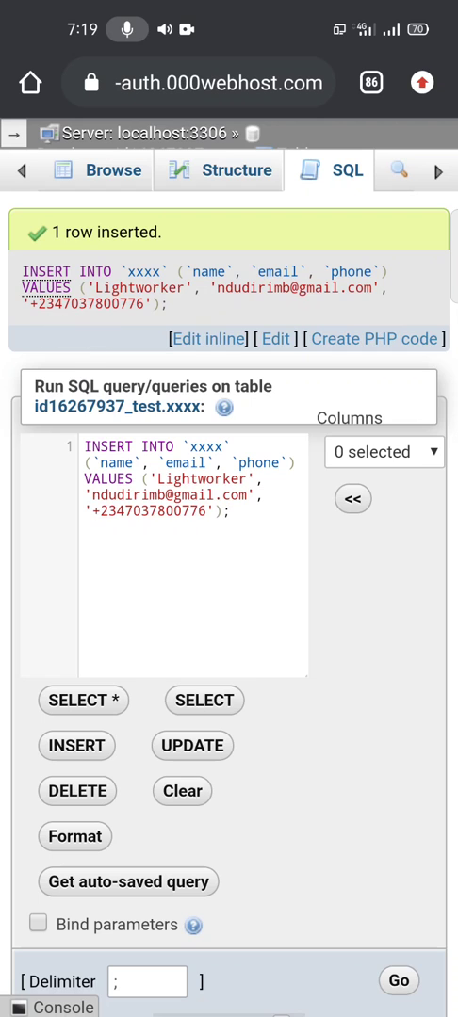
click(206, 667)
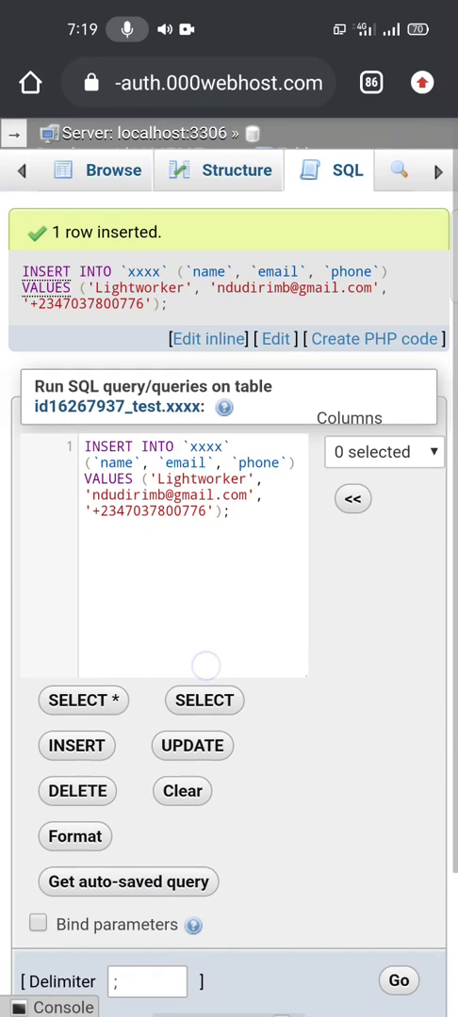